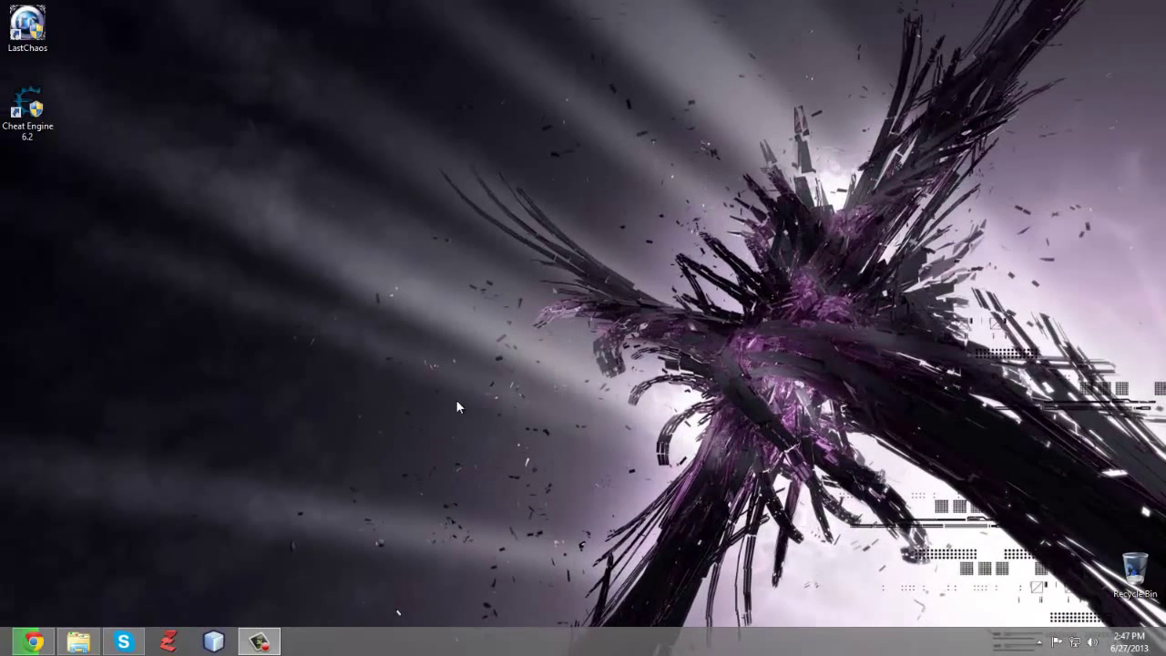
Browse C:\AeriaGames\LastChaosUSA and launch the executable inside the GameGuard folder.
{"action": "left_click", "coordinate": [78, 641]}
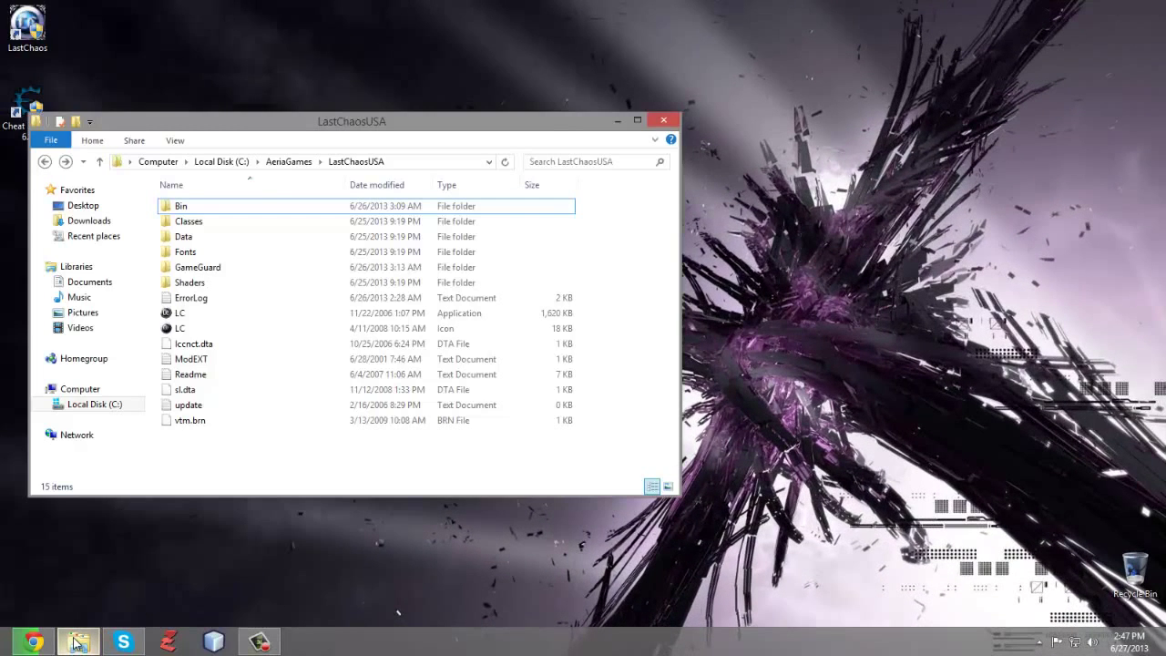
{"action": "left_click", "coordinate": [197, 266]}
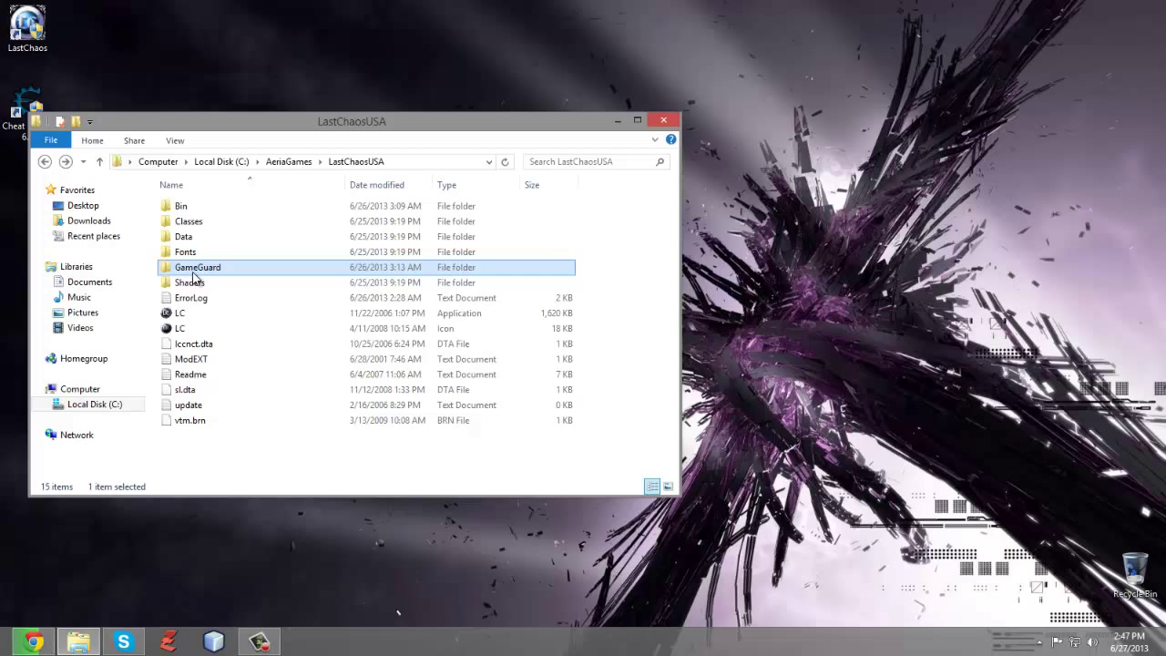
{"action": "double_click", "coordinate": [197, 266]}
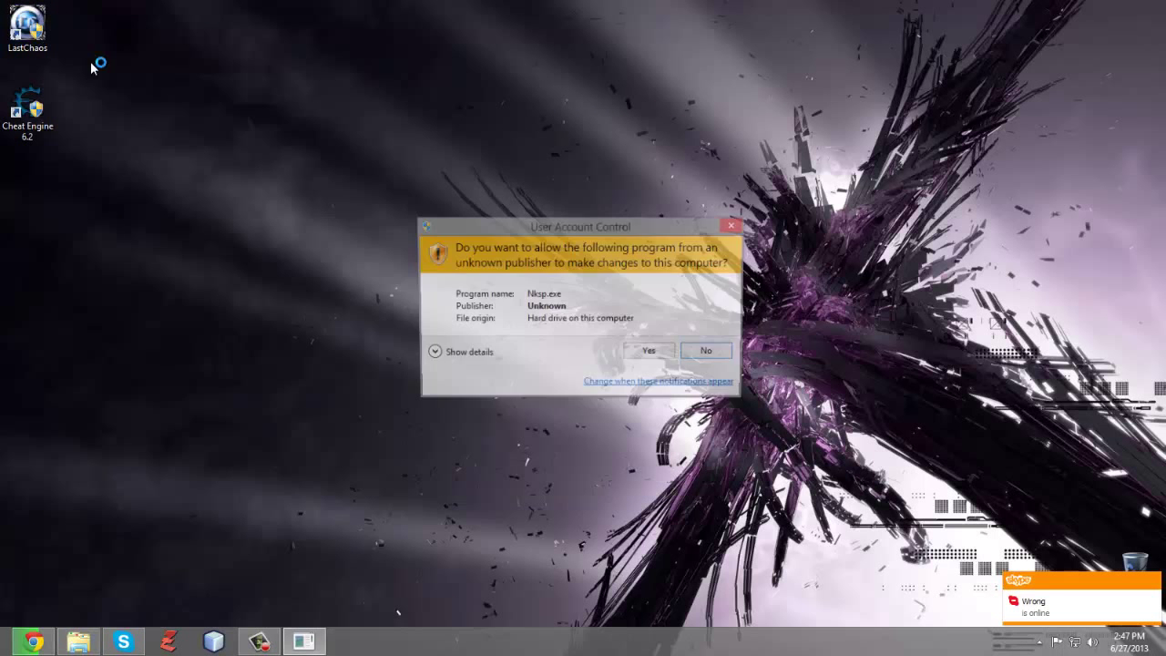
Allow the unknown-publisher program in User Account Control so LastChaos reaches its log-on screen.
{"action": "left_click", "coordinate": [649, 350]}
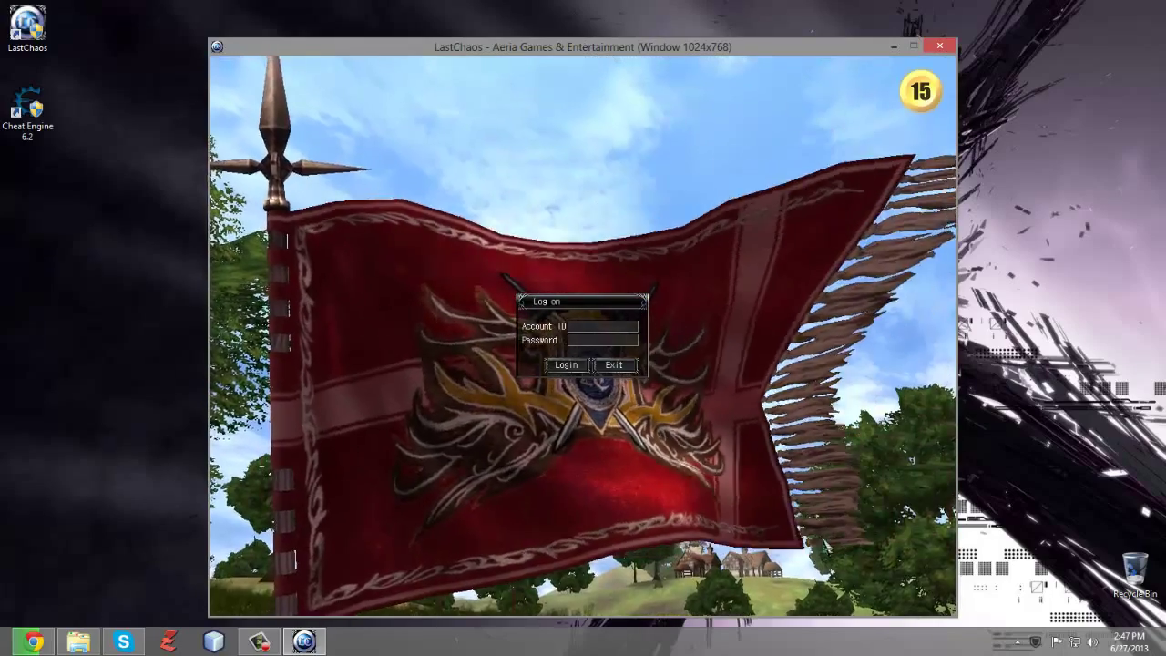
{"action": "mouse_move", "coordinate": [1035, 640]}
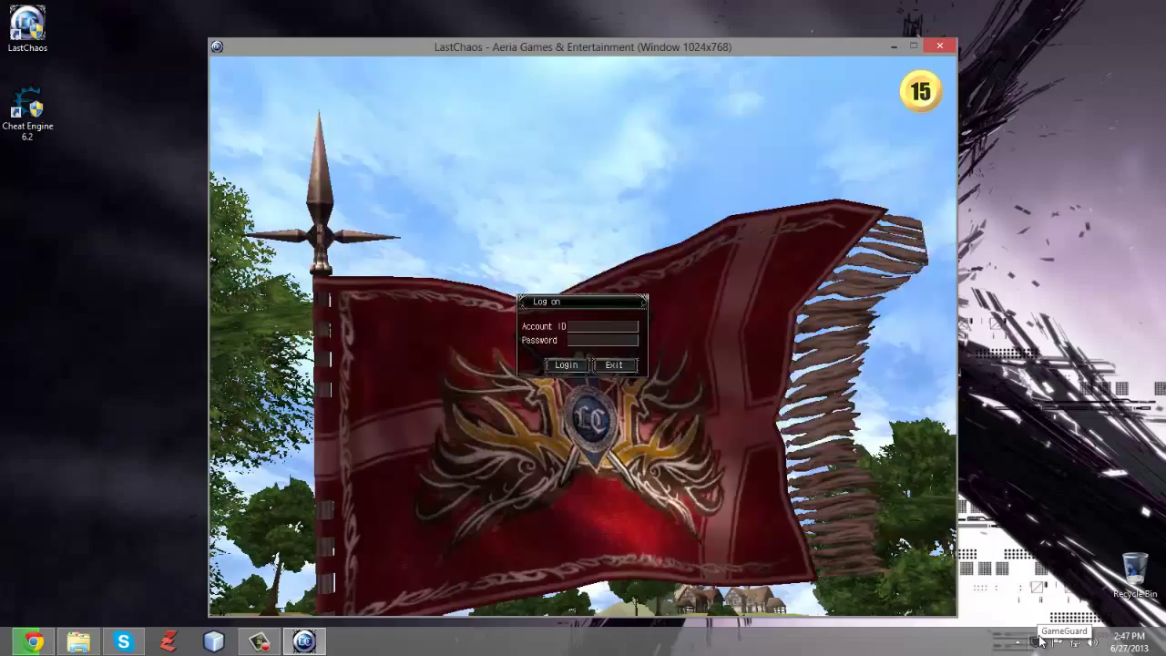